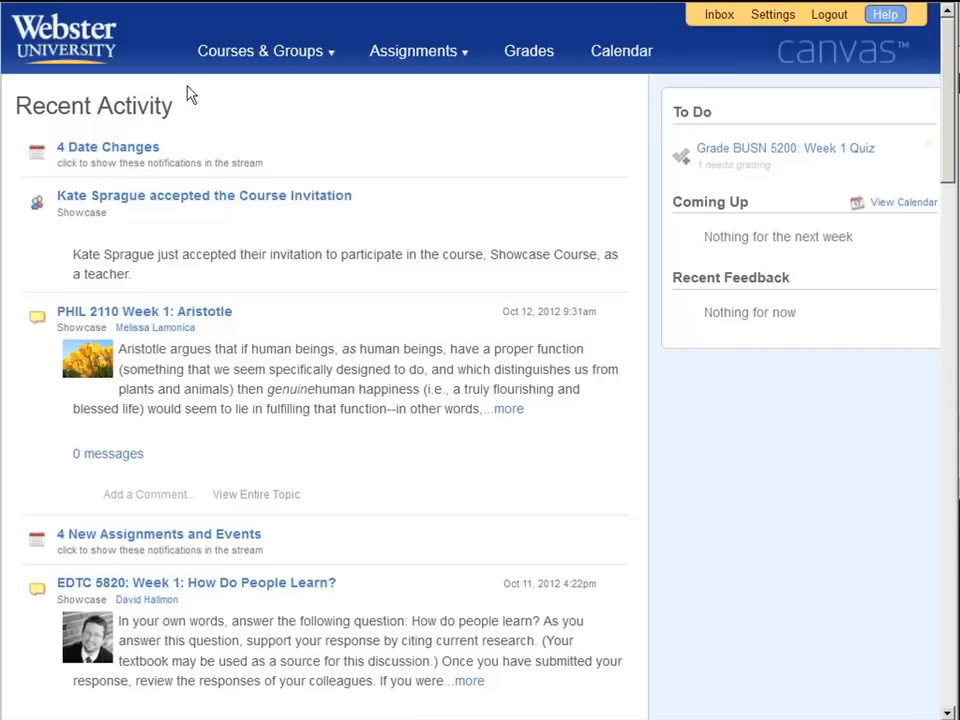
pyautogui.moveTo(730, 148)
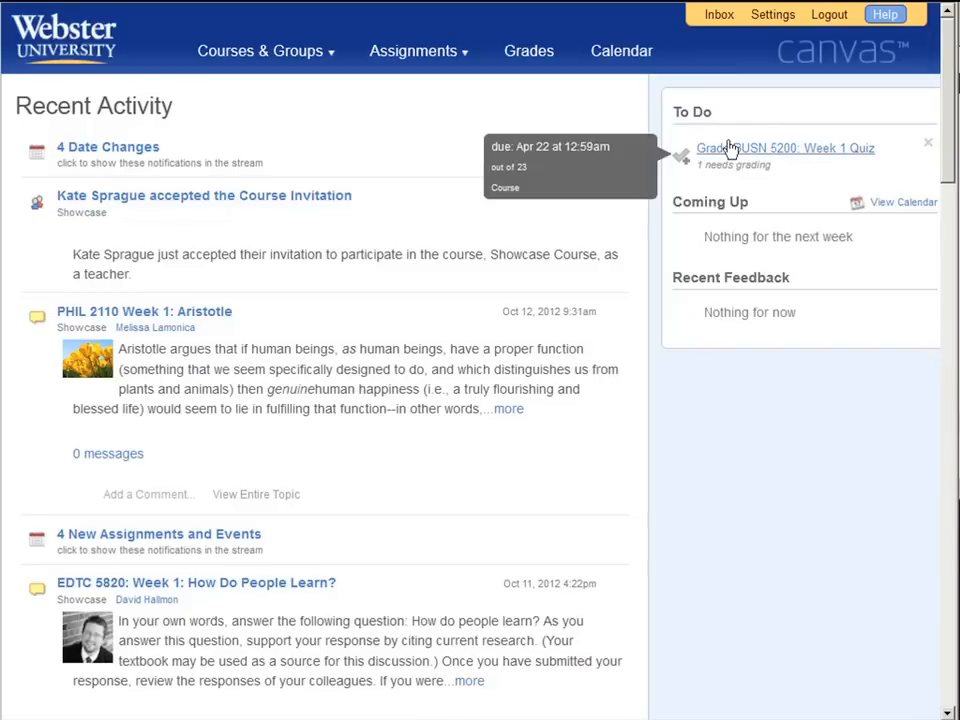
pyautogui.moveTo(350, 284)
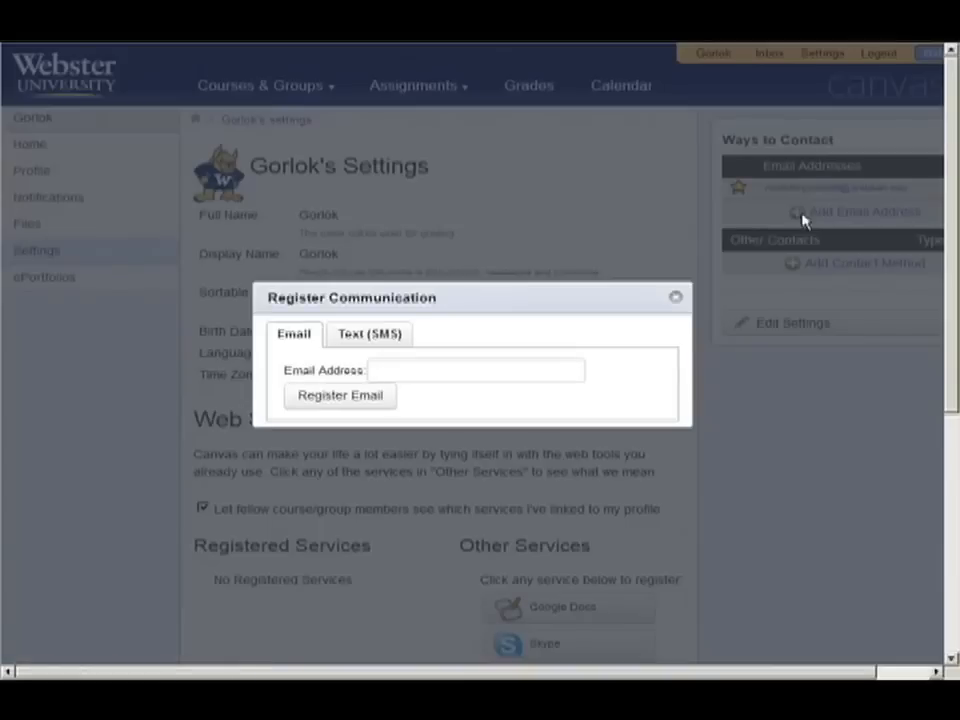
# Step: Switch from the account settings to the Notification Preferences page
pyautogui.click(368, 332)
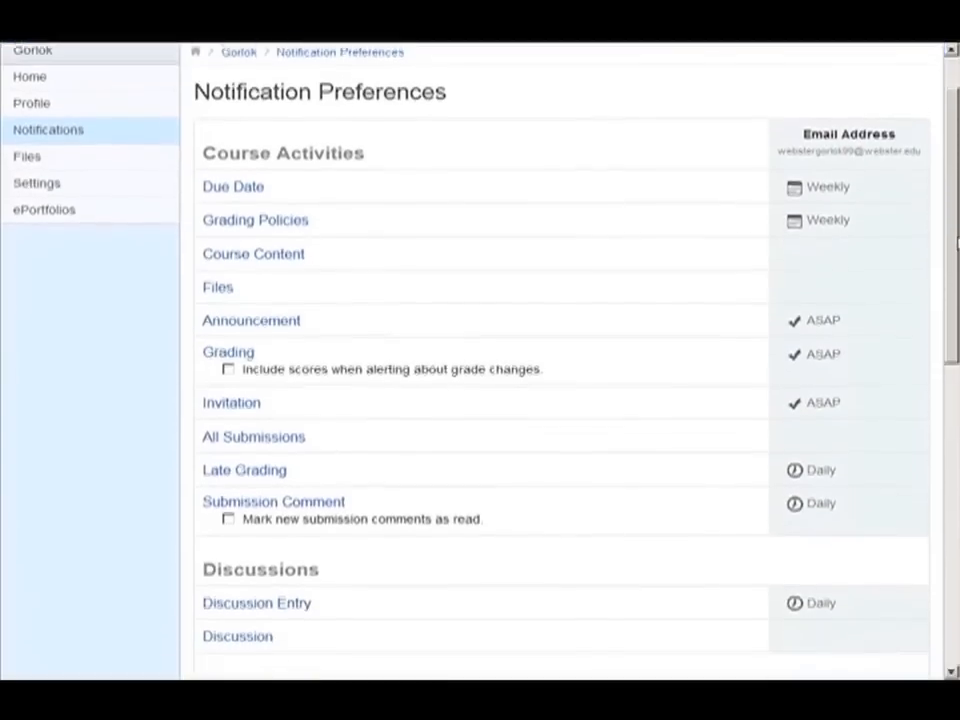
pyautogui.scroll(-3)
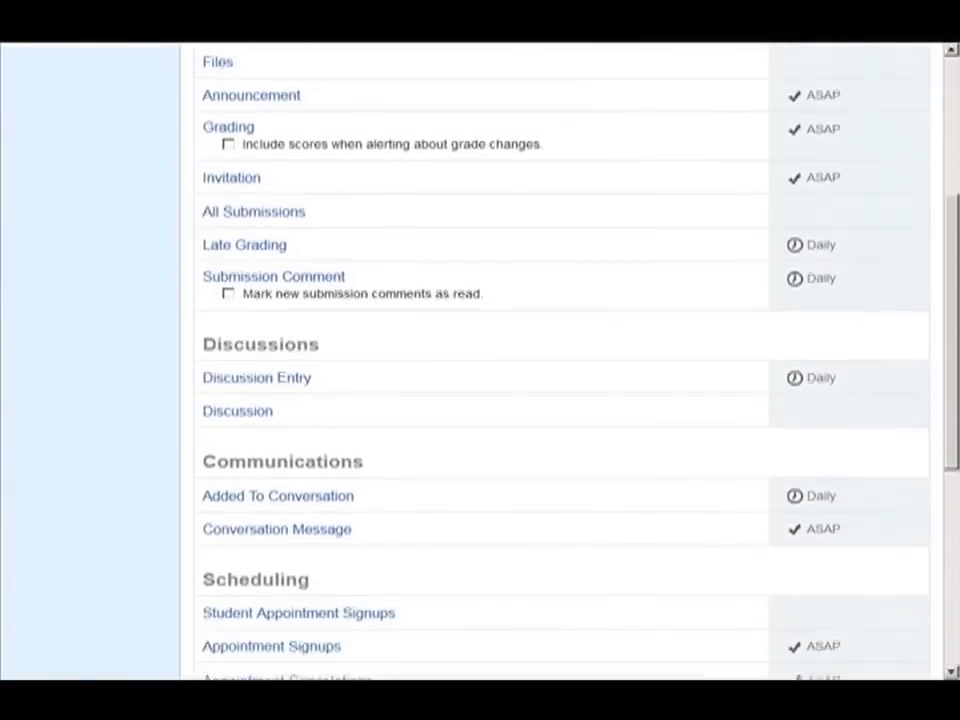
pyautogui.scroll(-3)
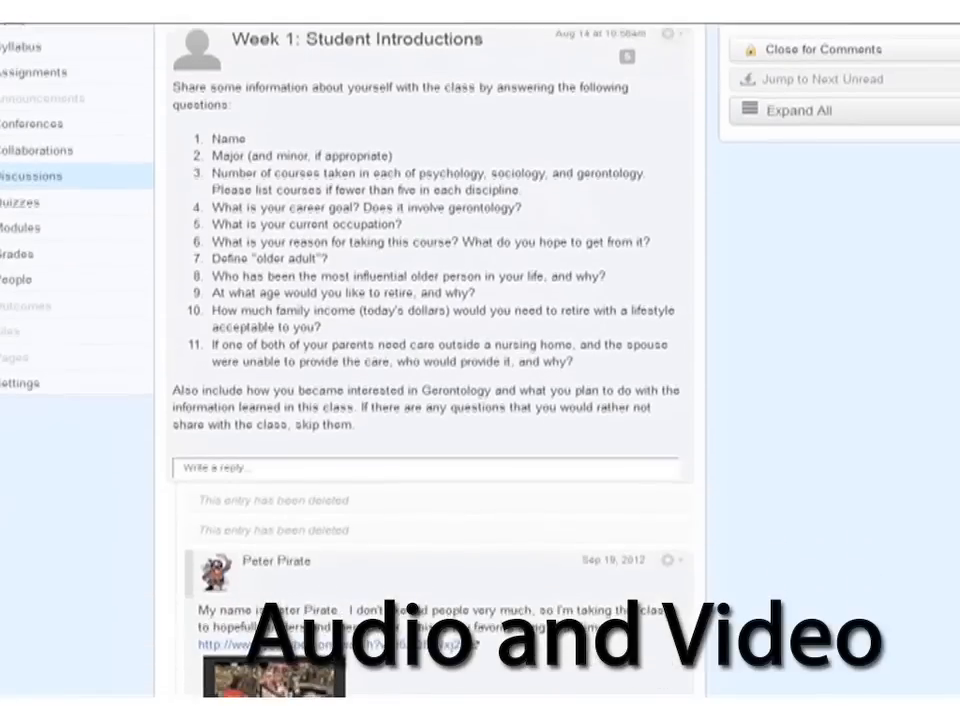
# Step: Start a reply to Week 1: Student Introductions and launch the media comment recorder
pyautogui.scroll(-3)
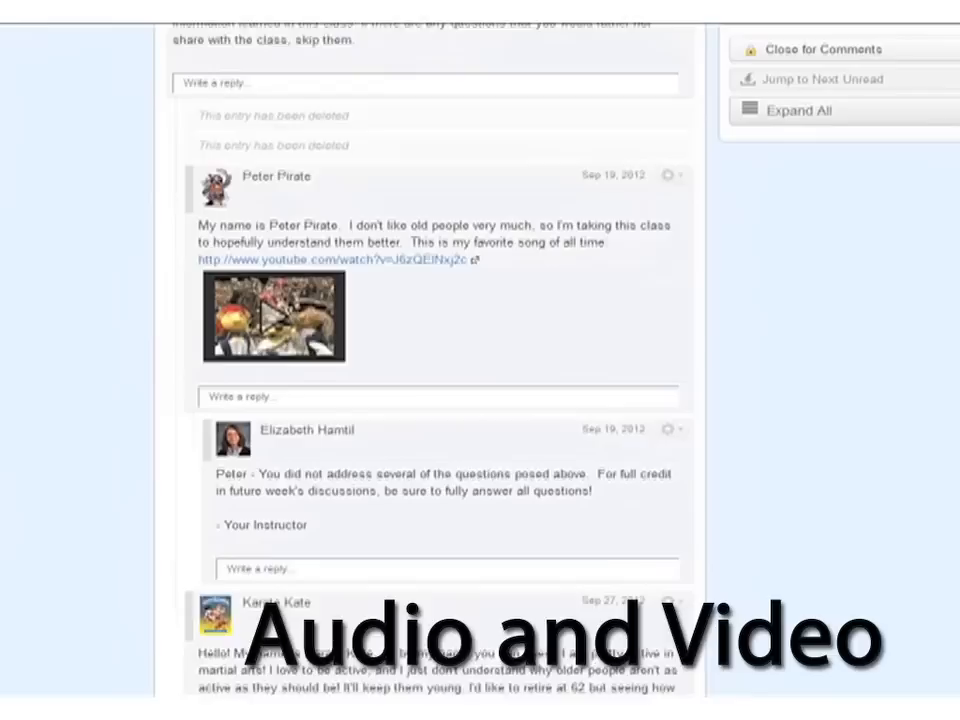
pyautogui.scroll(-3)
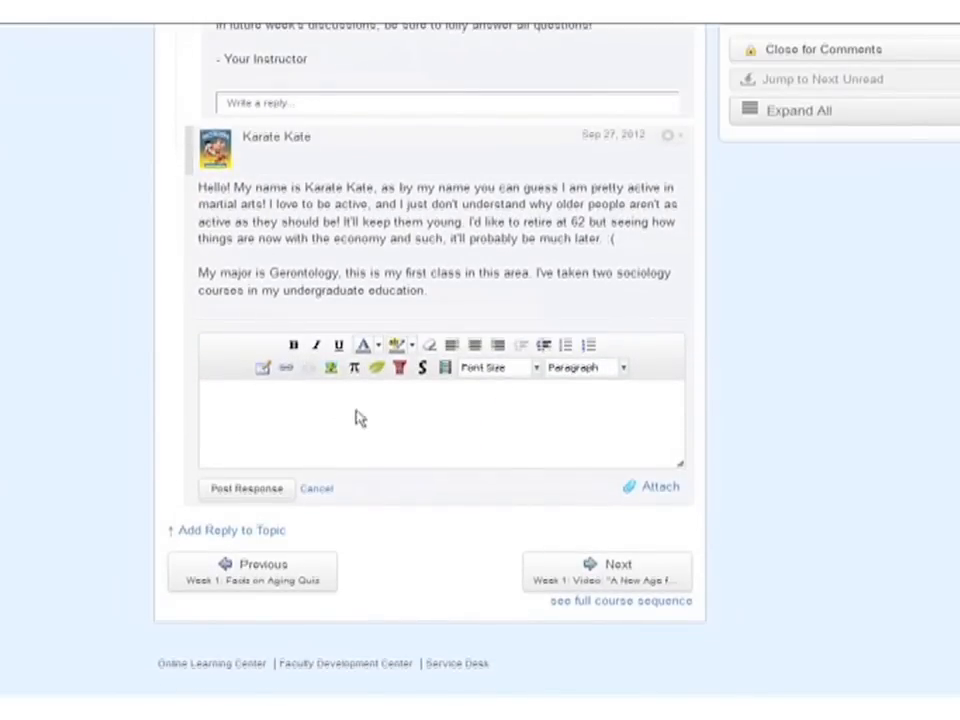
pyautogui.click(424, 368)
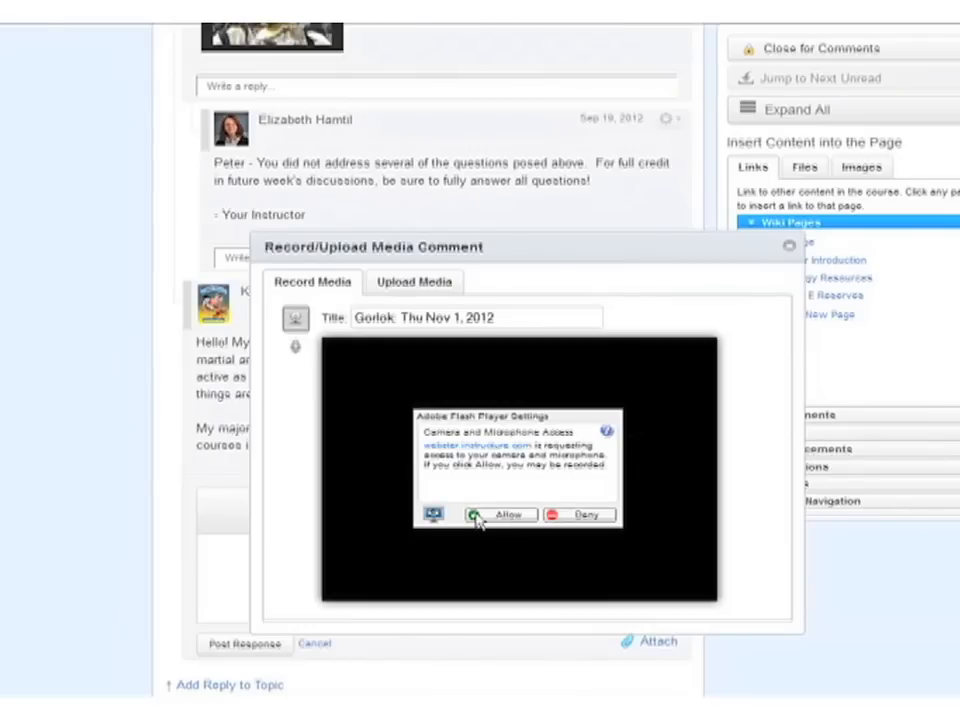
# Step: Allow Flash Player camera and microphone access in the Record/Upload Media Comment dialog
pyautogui.click(492, 514)
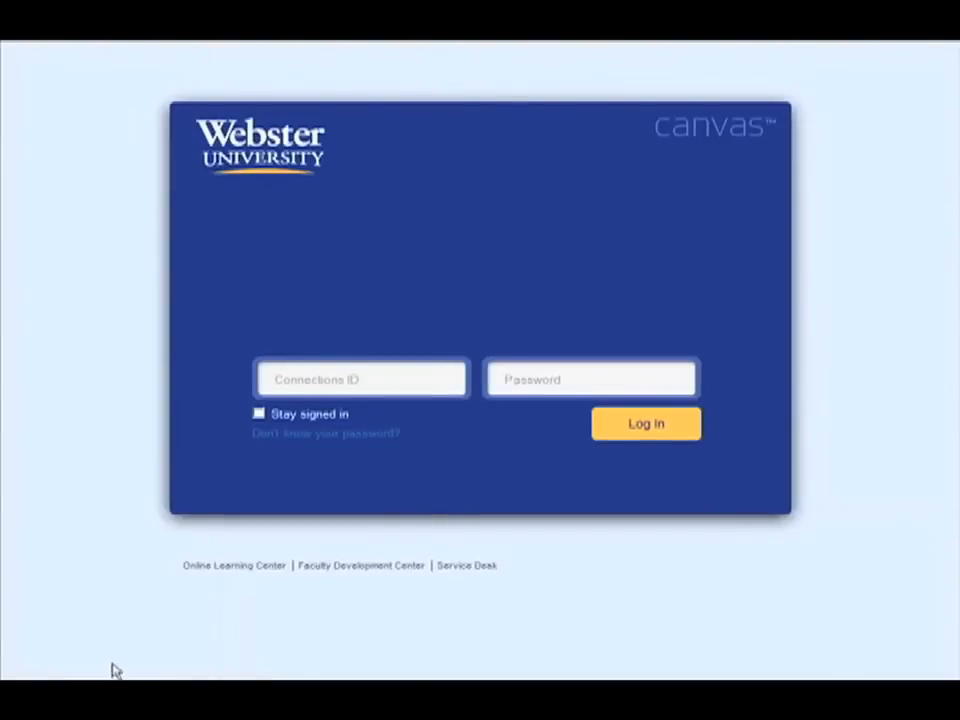
pyautogui.moveTo(322, 626)
pyautogui.write('webster')
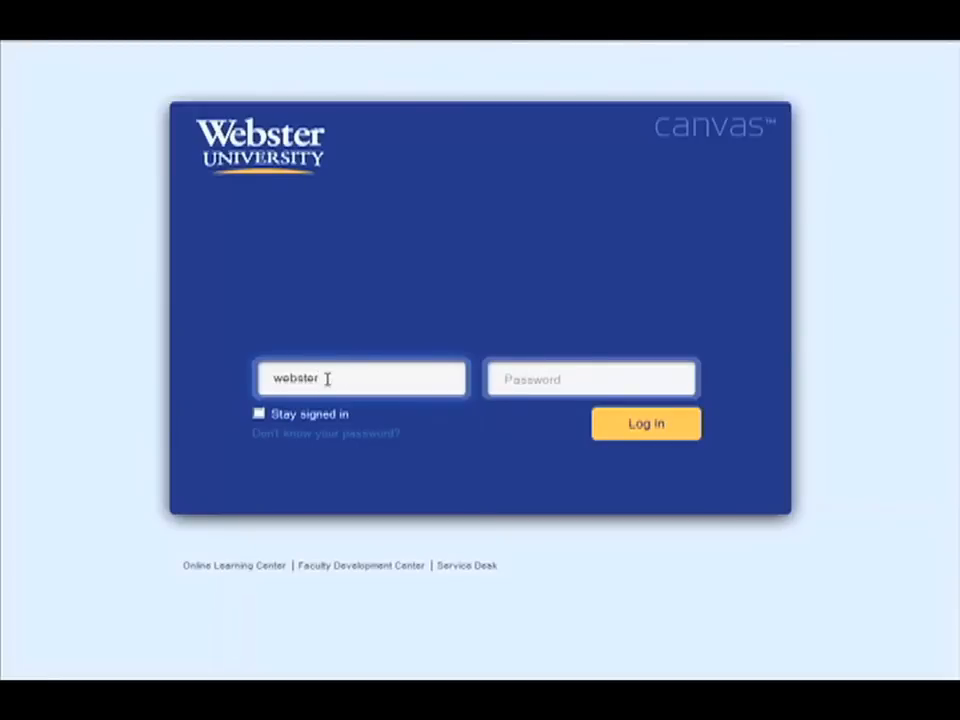
# Step: Enter the username 'girlo' into the Connections ID field of the login page
pyautogui.write('girlo')
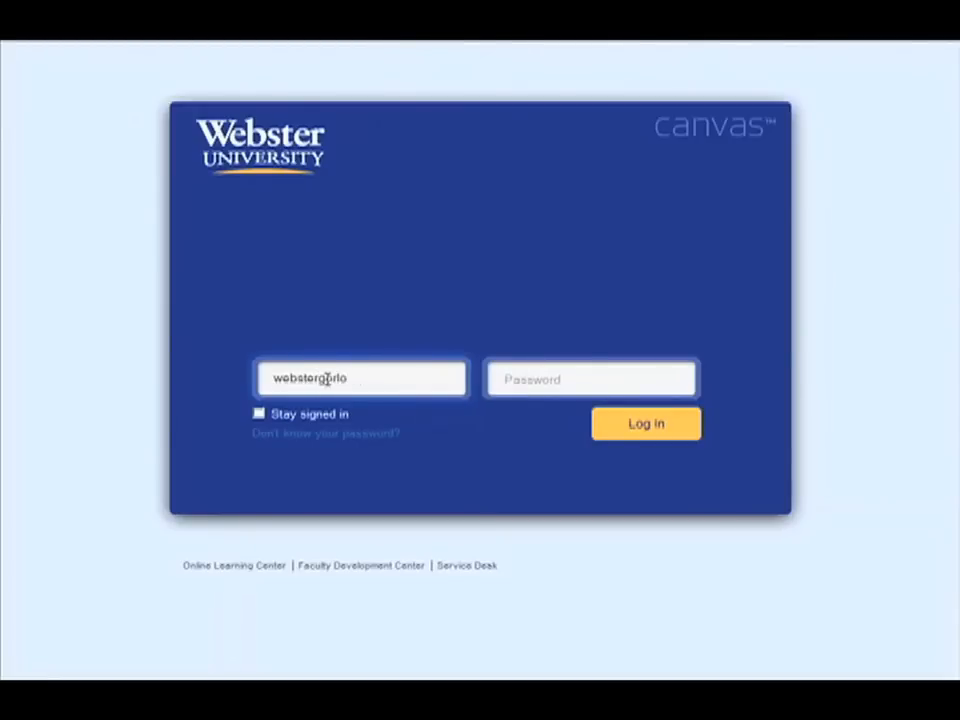